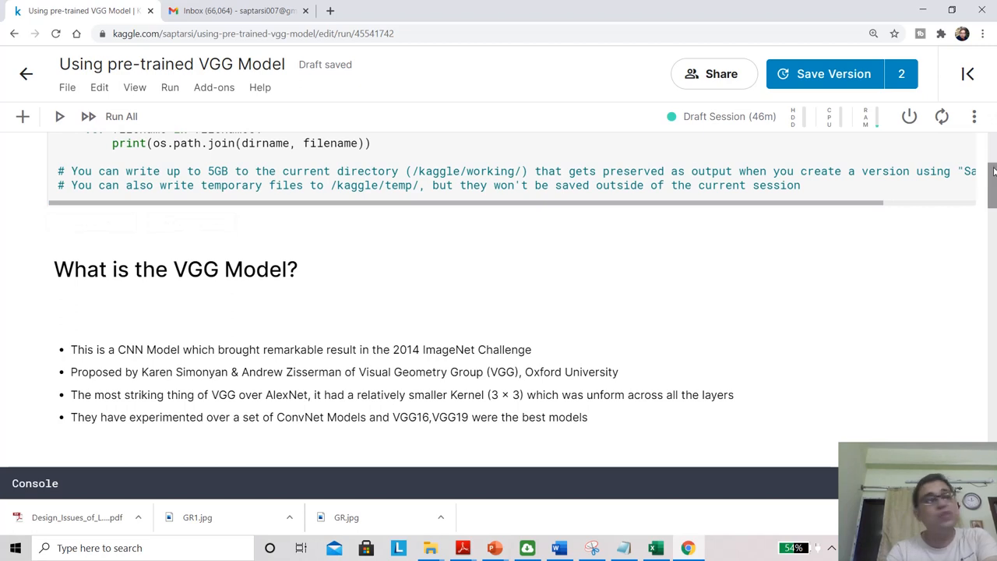
Scroll past 'What is the VGG Model?' to the ImageNet classes-versus-samples chart
scroll(down, 3)
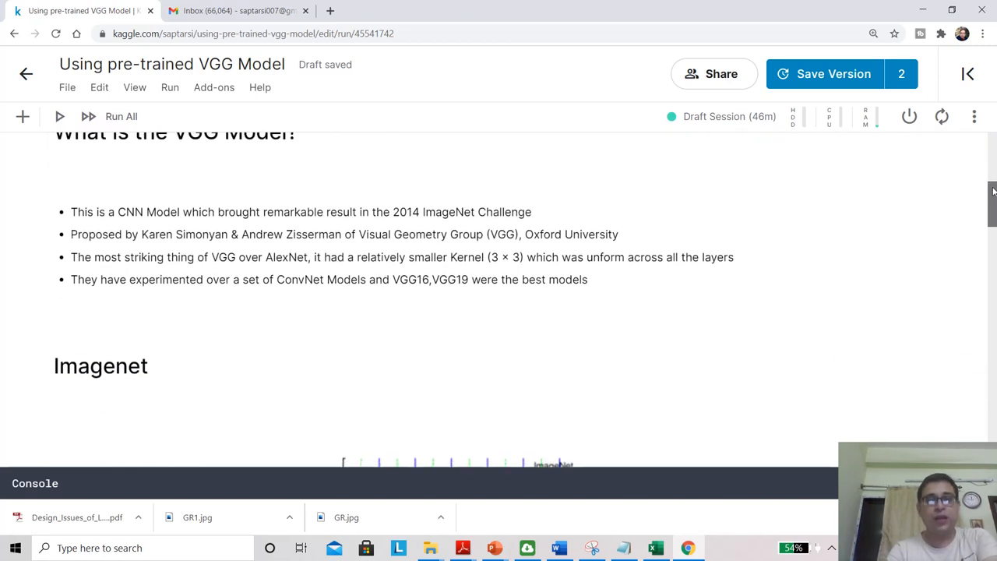
scroll(down, 3)
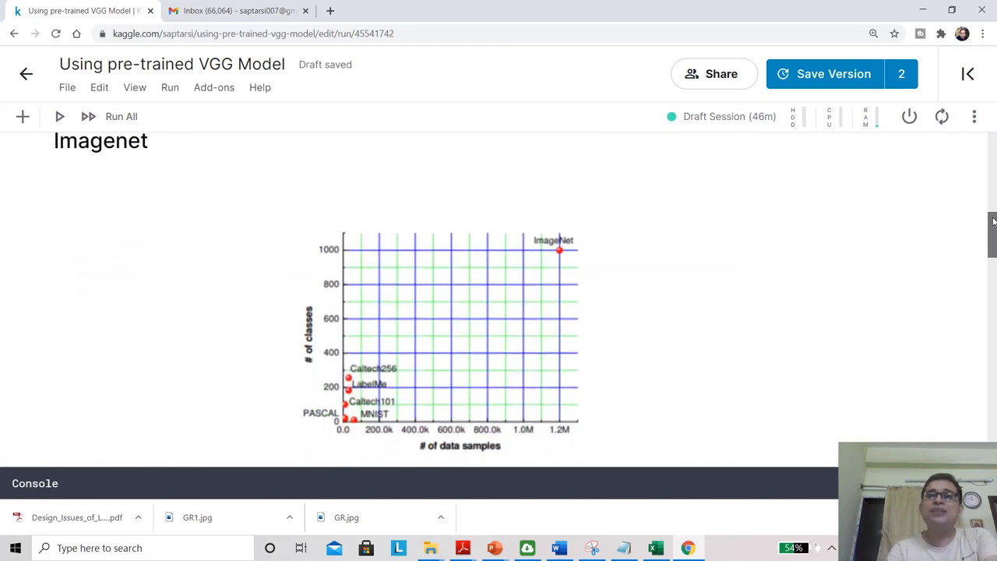
scroll(down, 3)
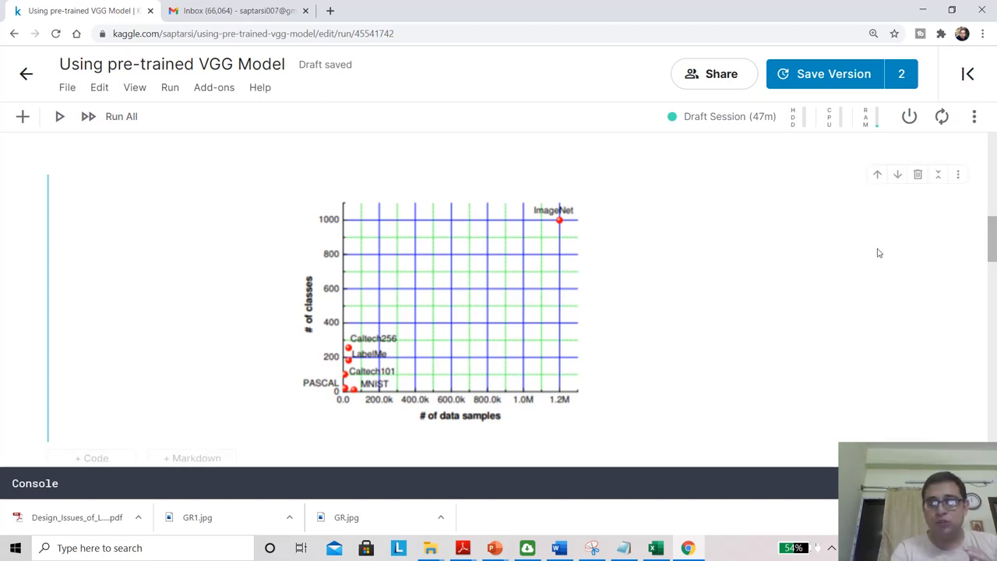
mouse_move(454, 423)
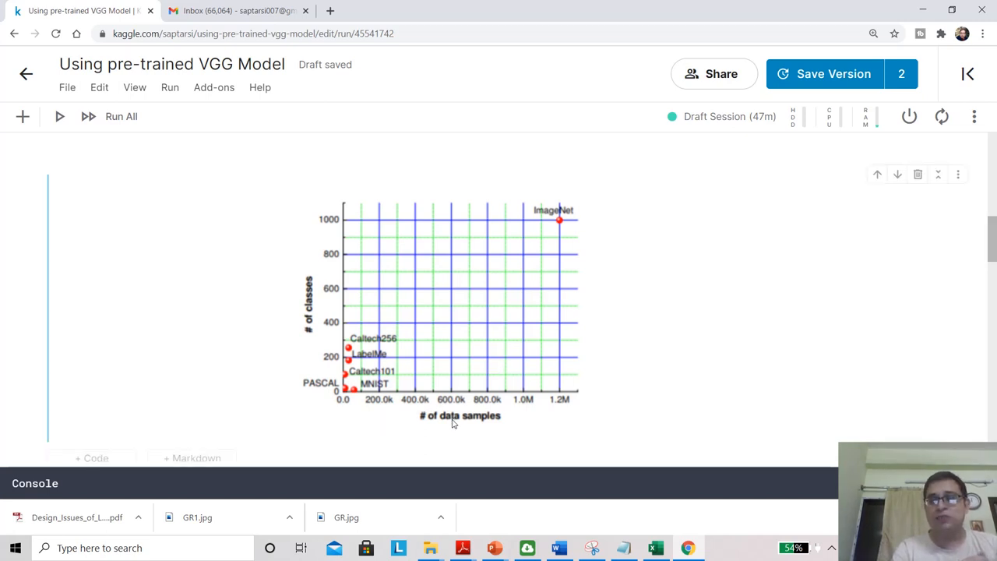
mouse_move(293, 281)
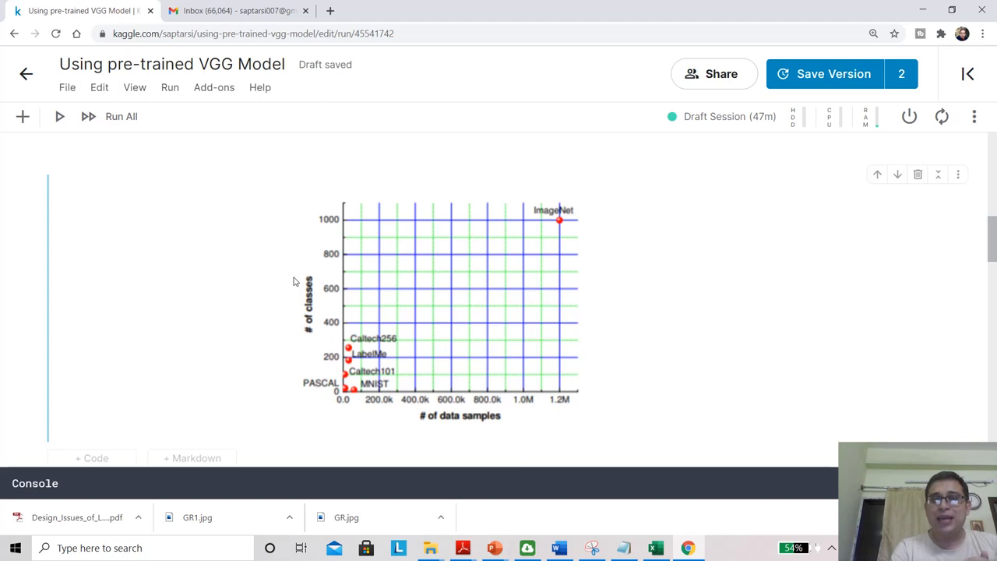
mouse_move(431, 365)
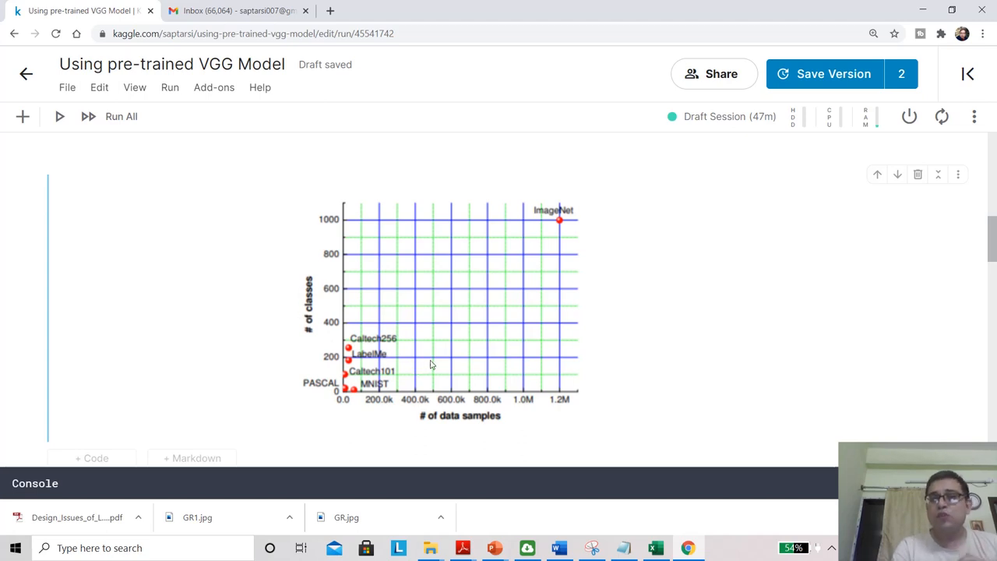
mouse_move(557, 200)
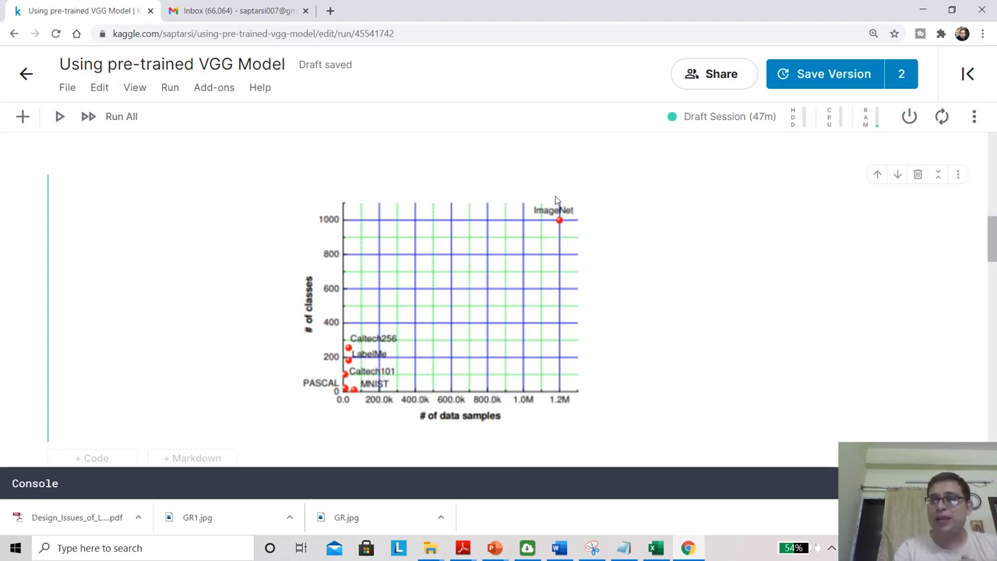
mouse_move(563, 229)
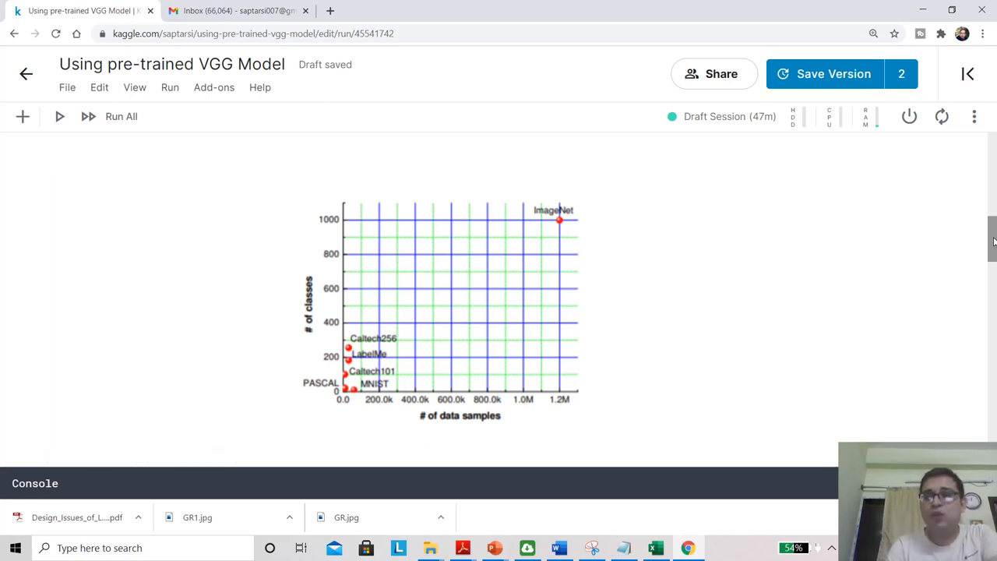
Scroll to the 'Why Pre-trained models?' cell with its five transfer-learning bullets
scroll(down, 3)
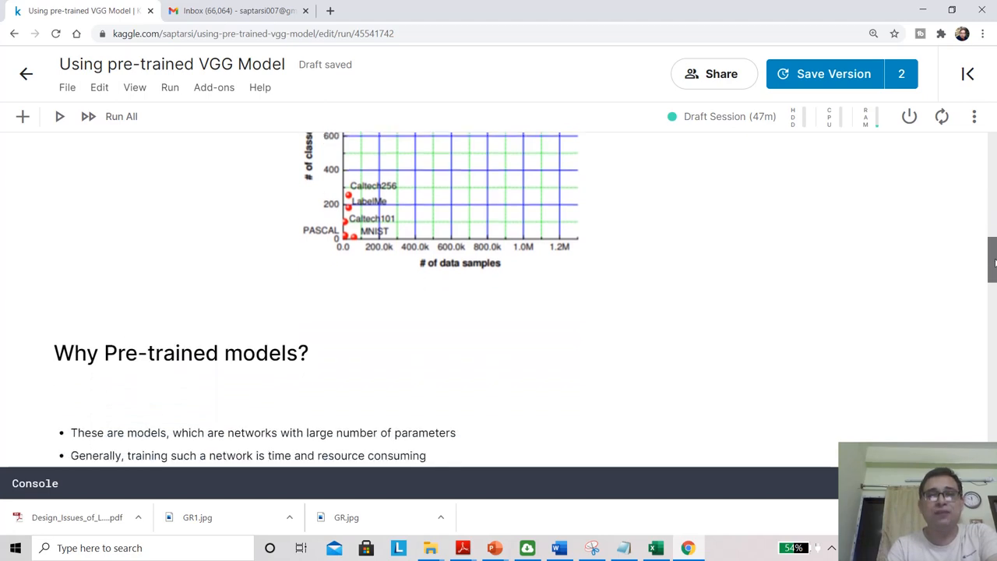
scroll(down, 3)
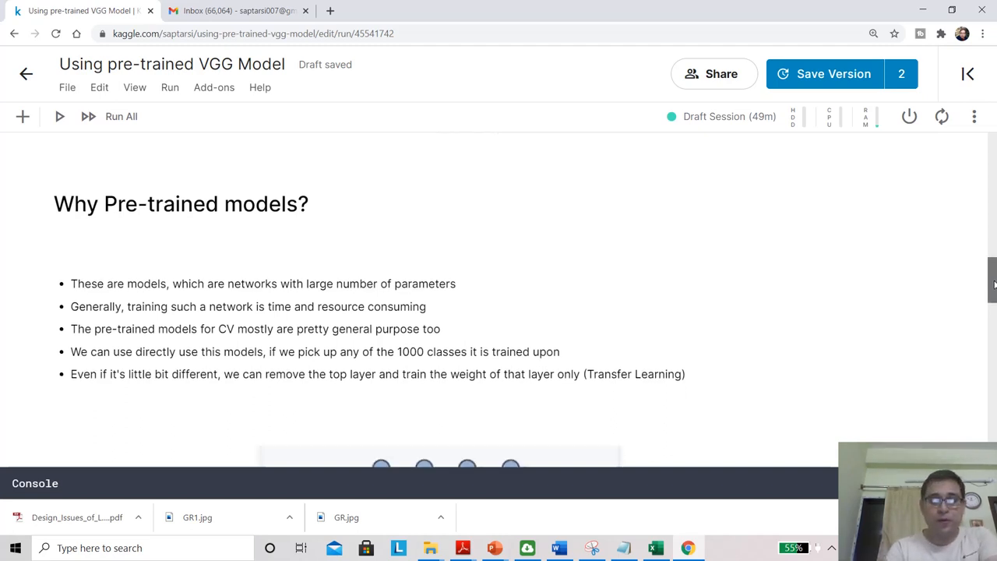
Scroll to the network diagram and select the markdown cells near 'Importing VGG Model'
scroll(down, 3)
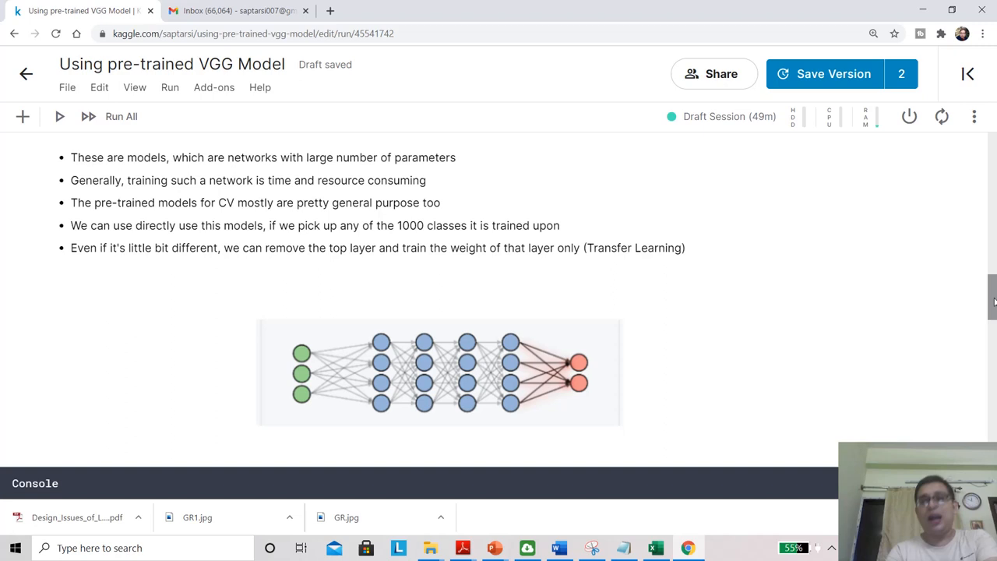
scroll(down, 3)
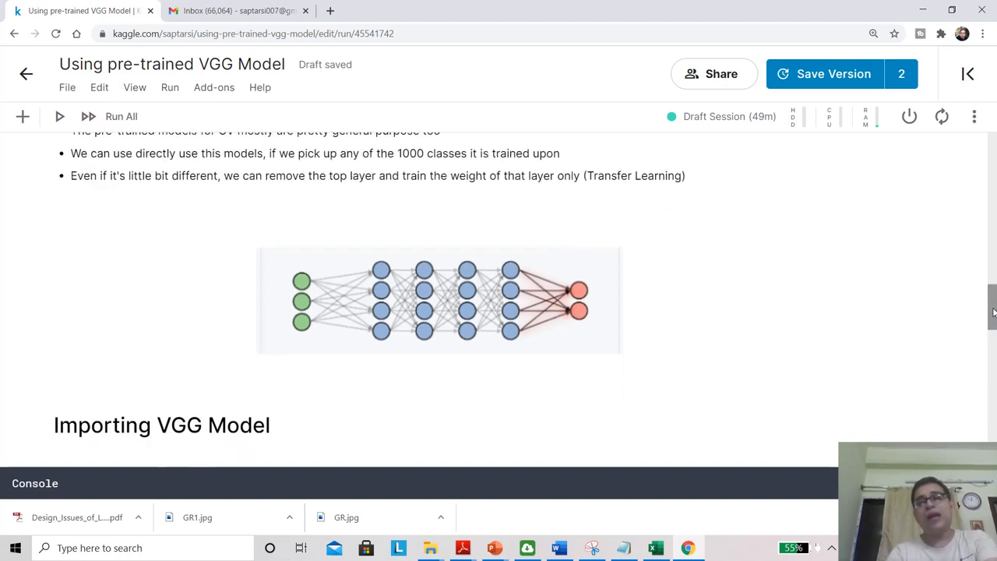
click(349, 273)
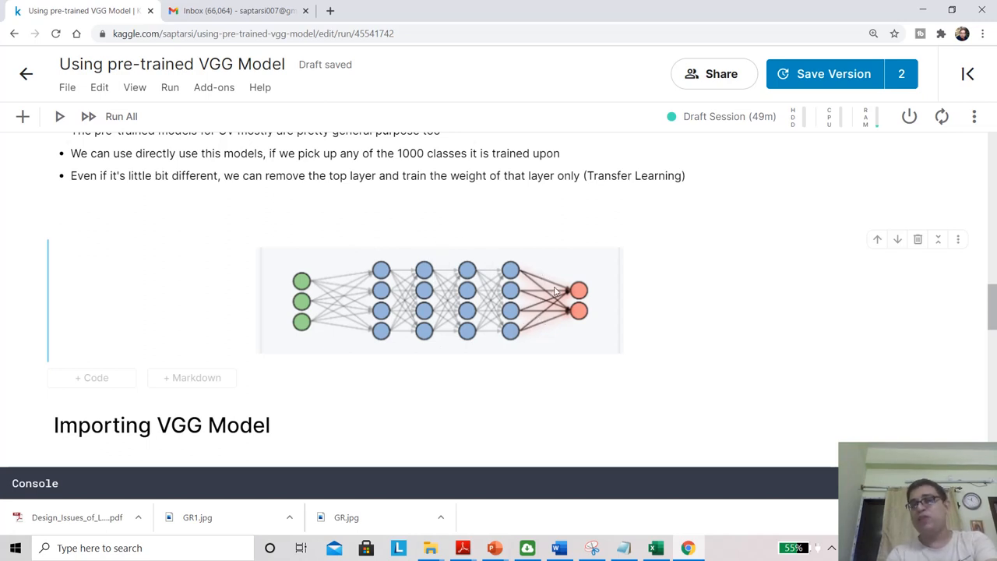
mouse_move(545, 296)
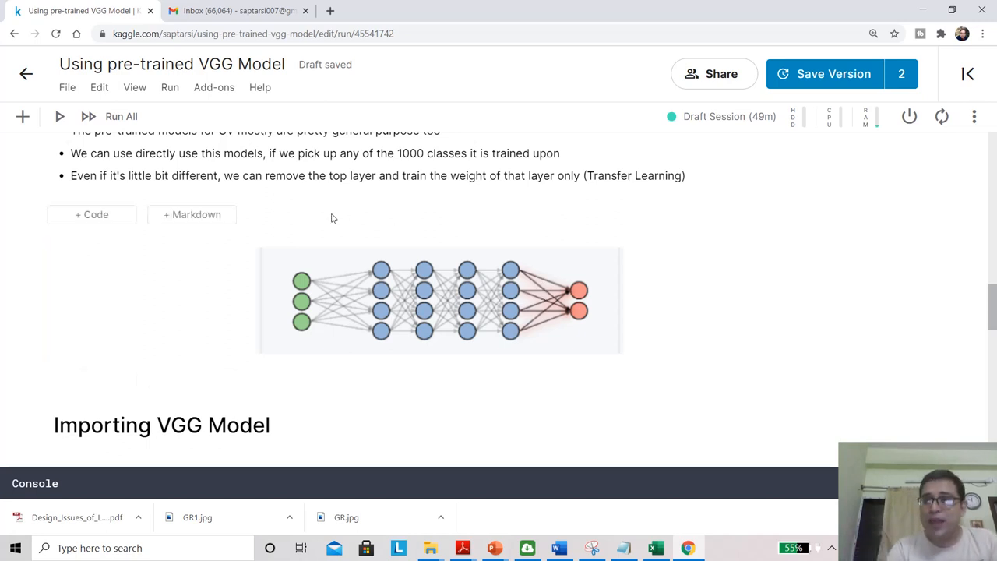
click(440, 300)
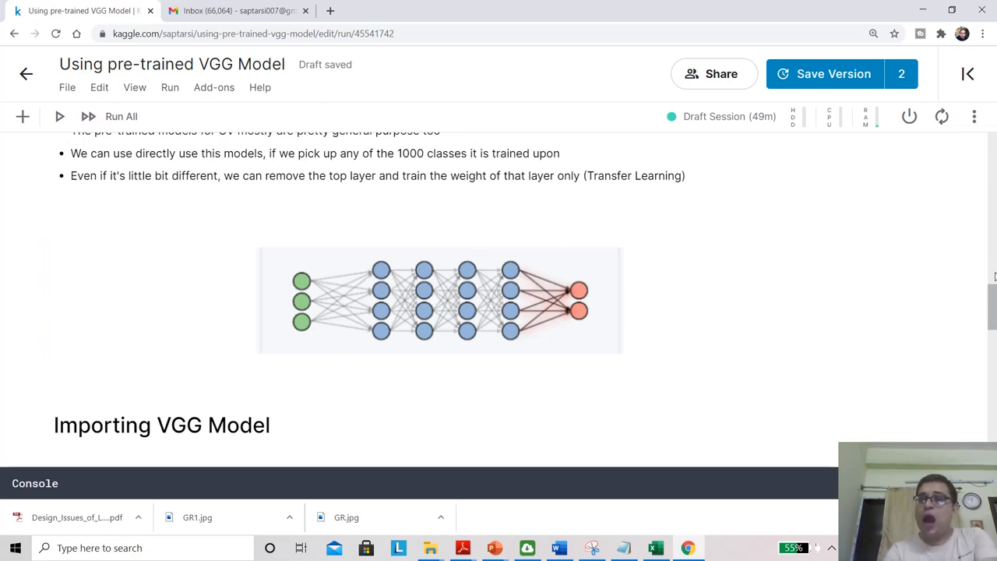
scroll(down, 3)
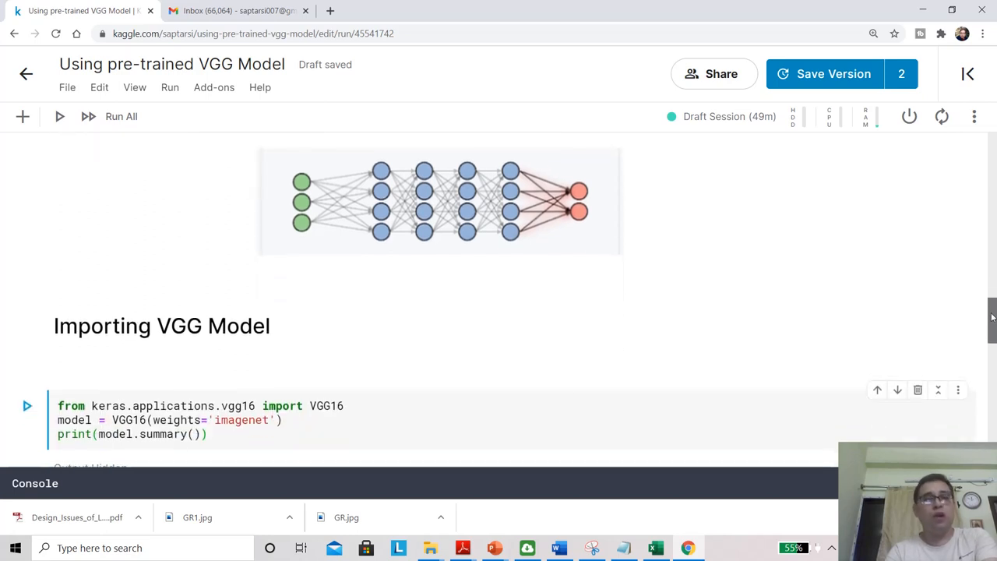
scroll(down, 3)
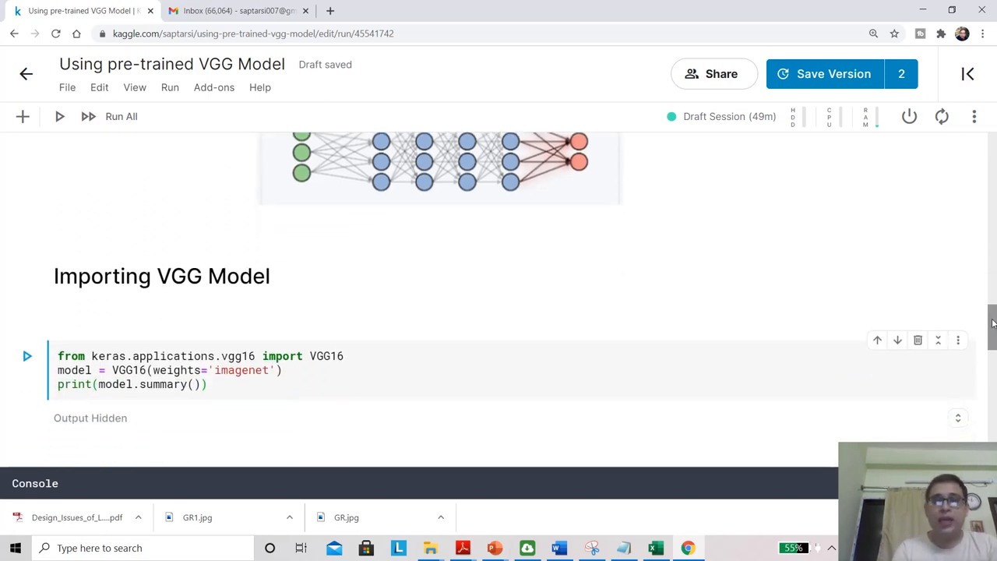
click(262, 356)
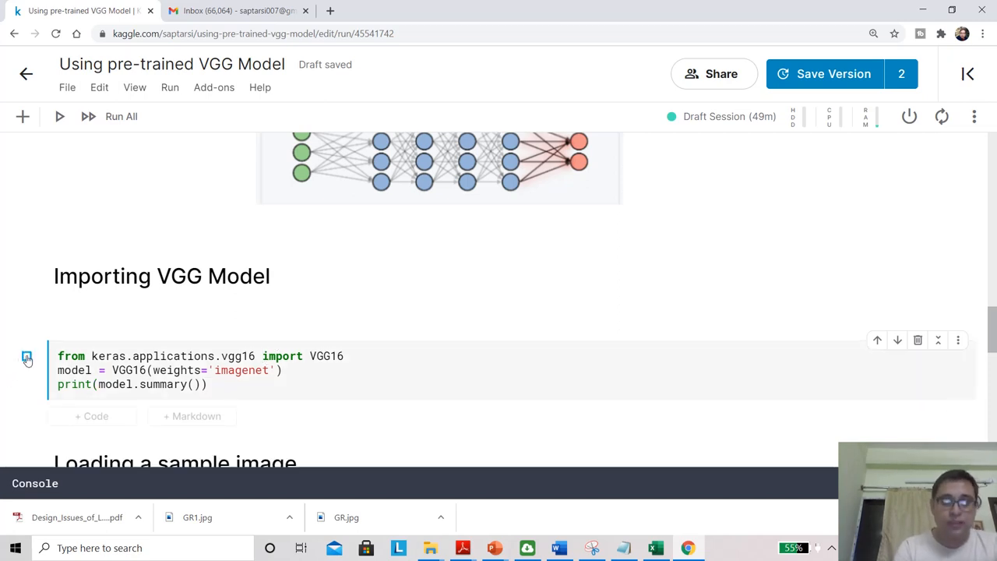
click(60, 116)
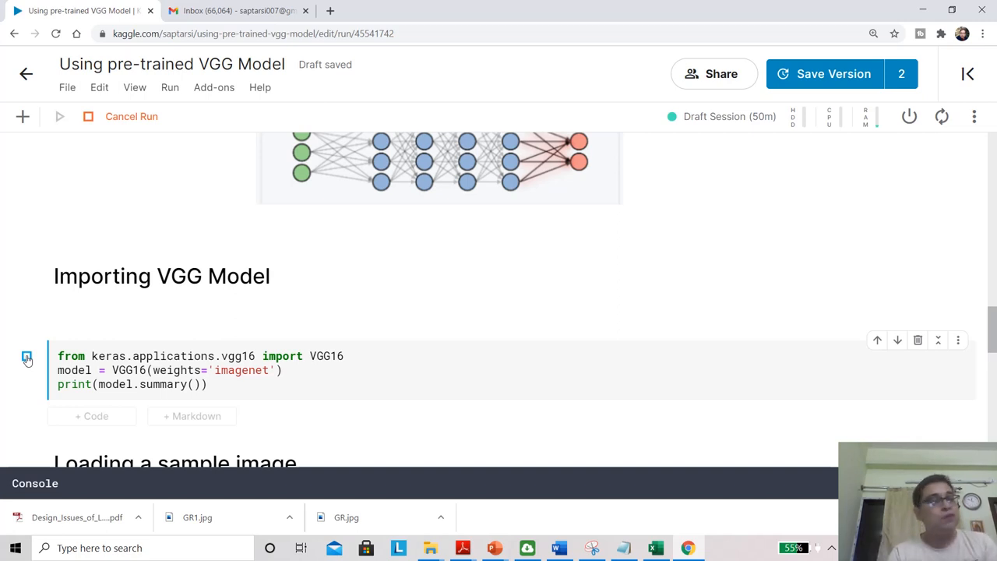
click(28, 356)
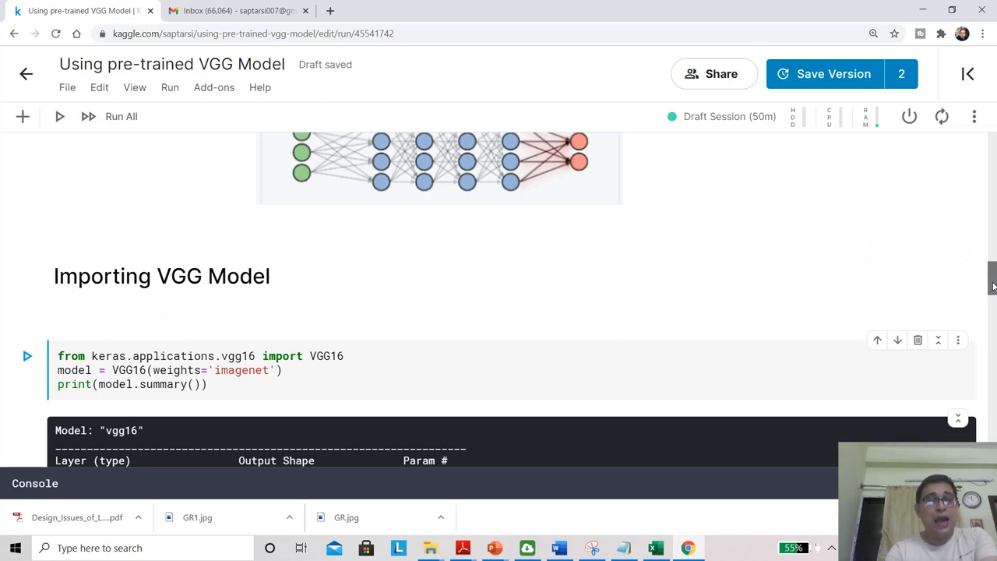
scroll(down, 3)
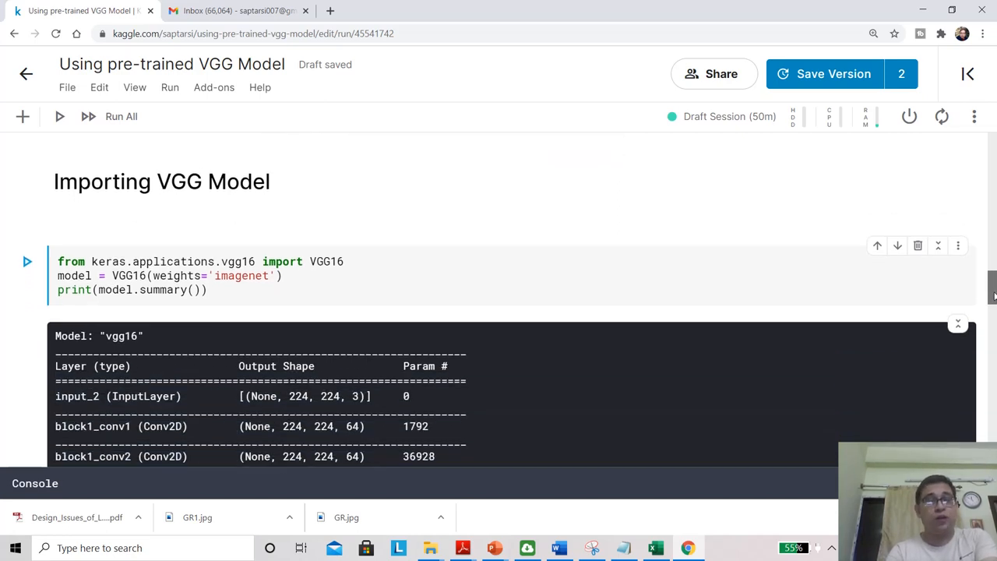
scroll(down, 3)
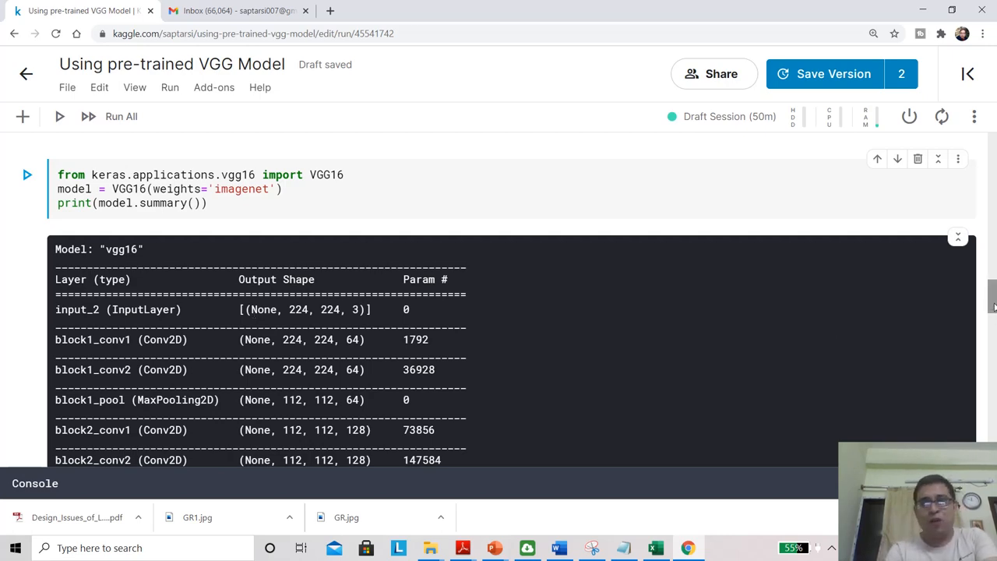
scroll(down, 3)
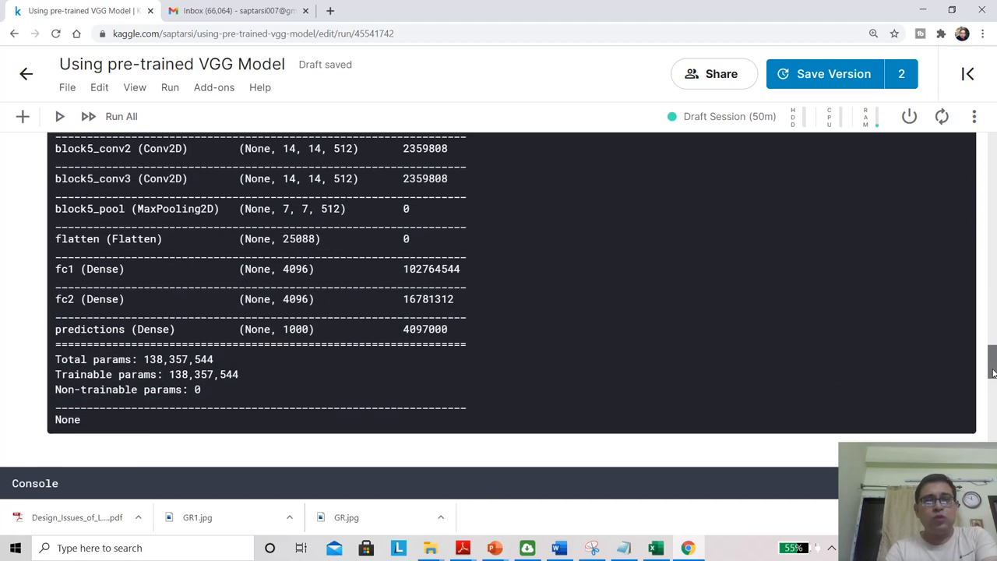
scroll(down, 3)
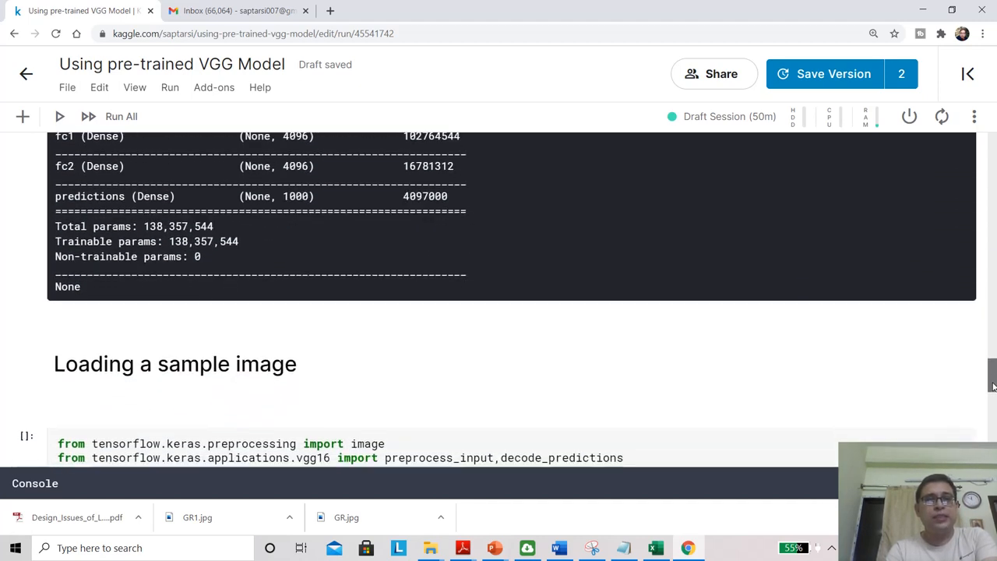
scroll(down, 3)
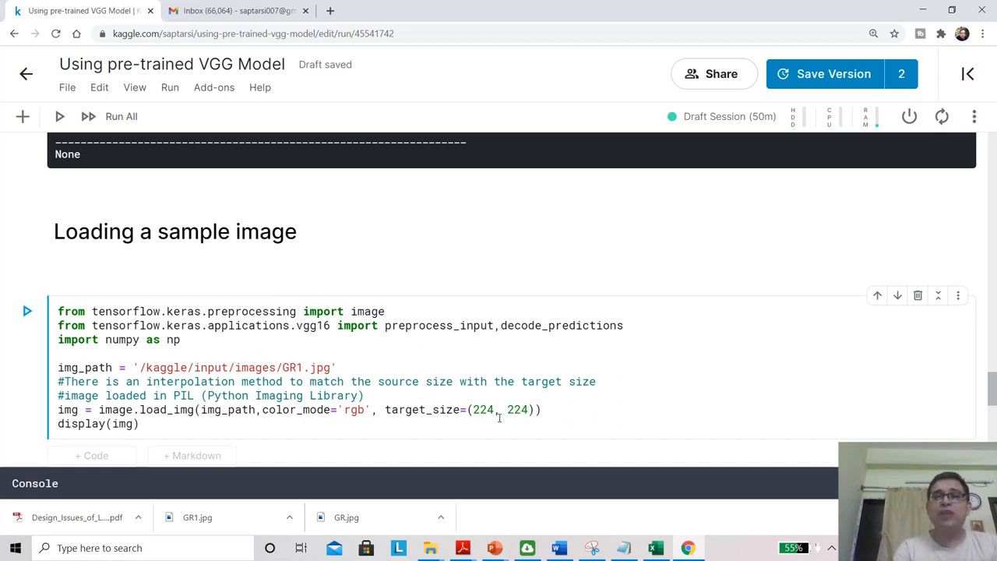
mouse_move(363, 413)
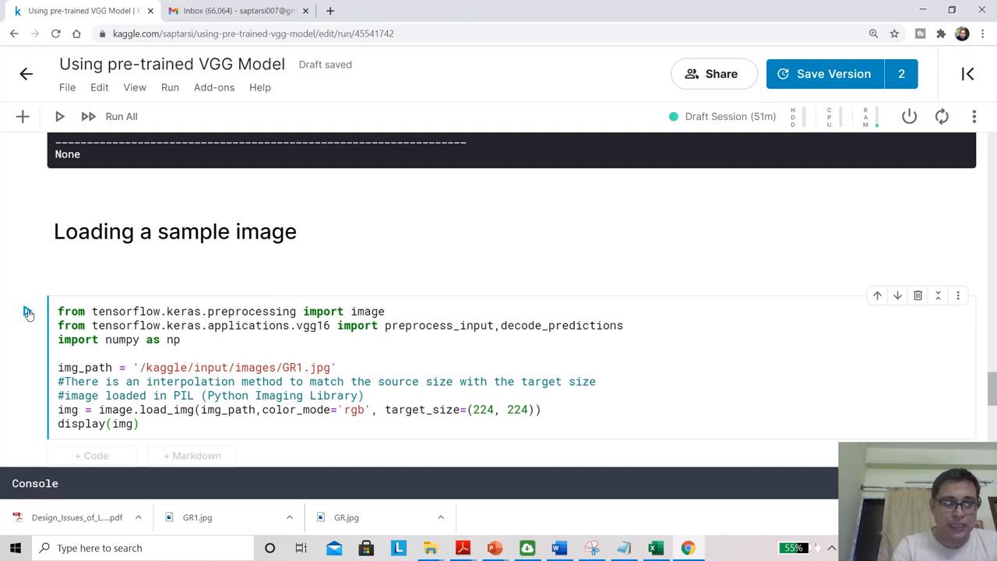
Run the golden retriever image-loading cell and scroll to 'Resizing to fit into VGGNet'
click(59, 117)
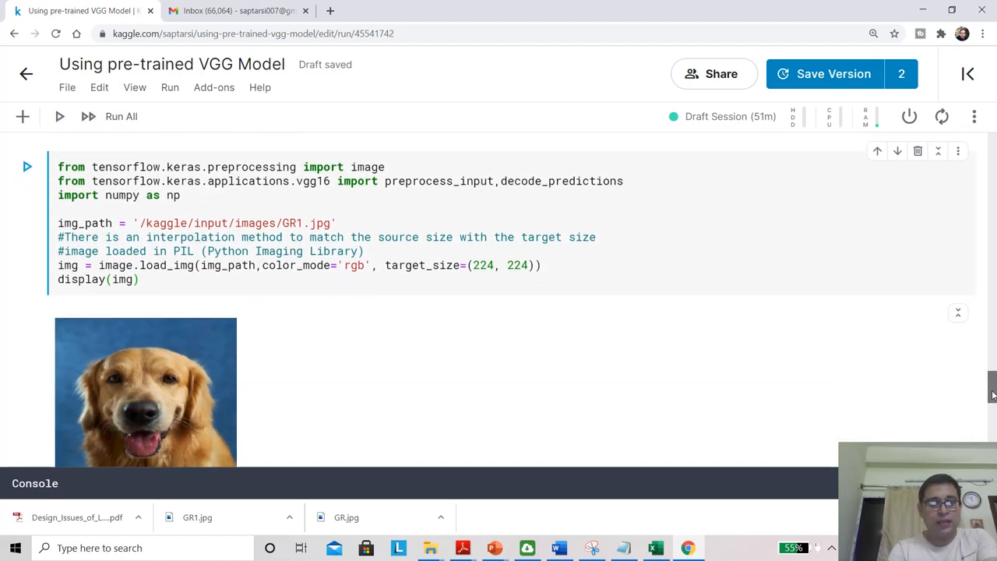
scroll(down, 3)
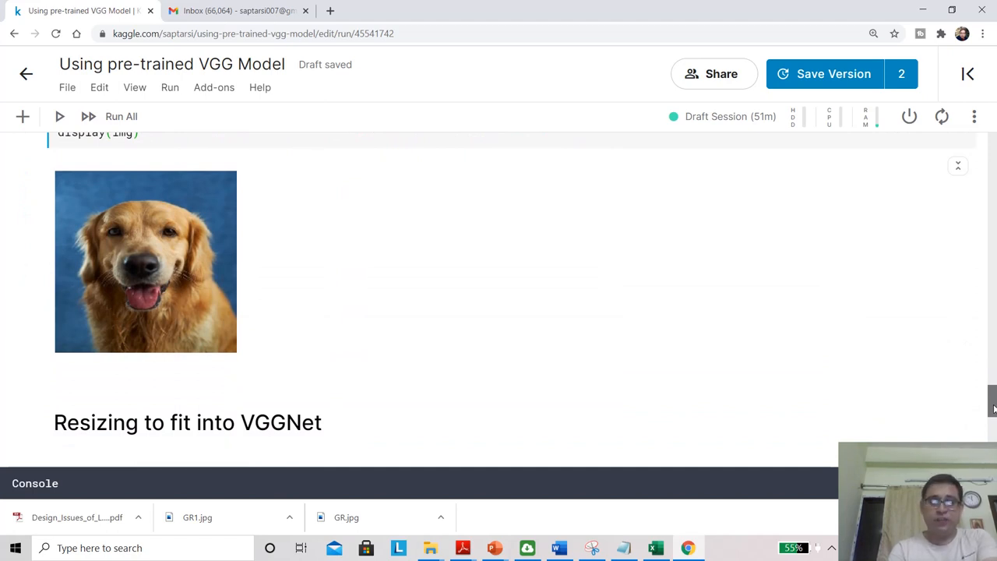
scroll(down, 3)
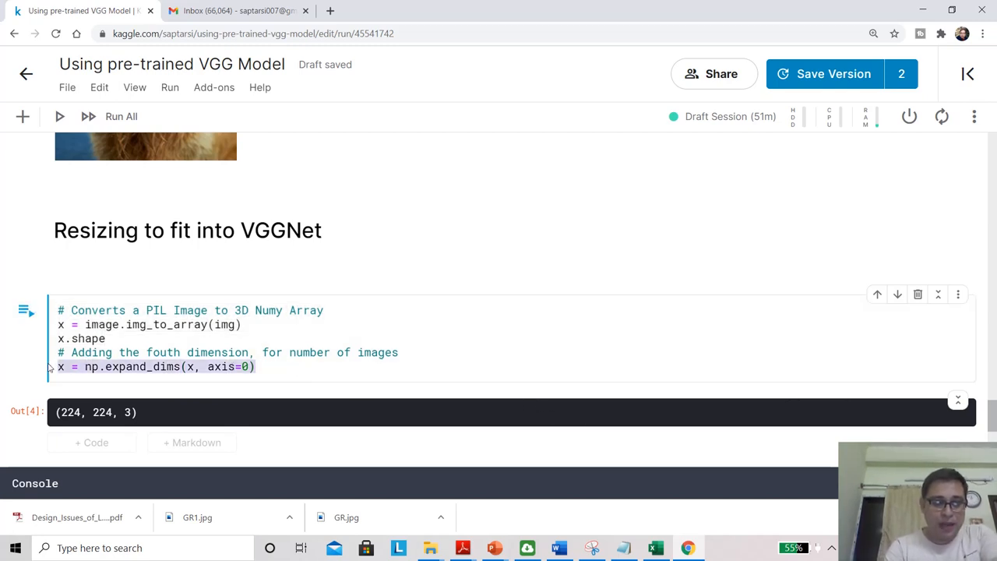
Rerun the resizing cell with expand_dims and check x.shape reads (1, 224, 224, 3)
click(59, 116)
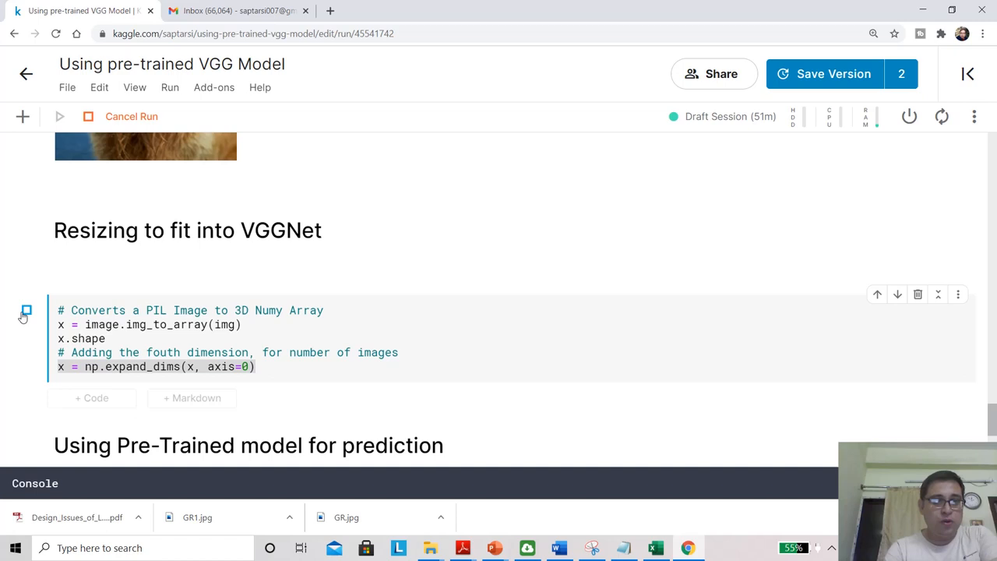
click(108, 338)
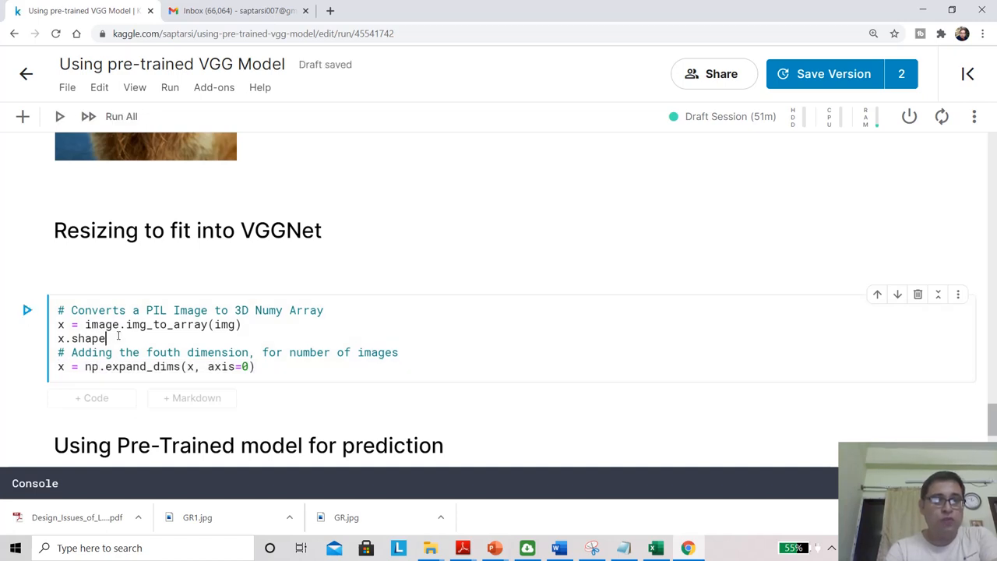
double_click(81, 339)
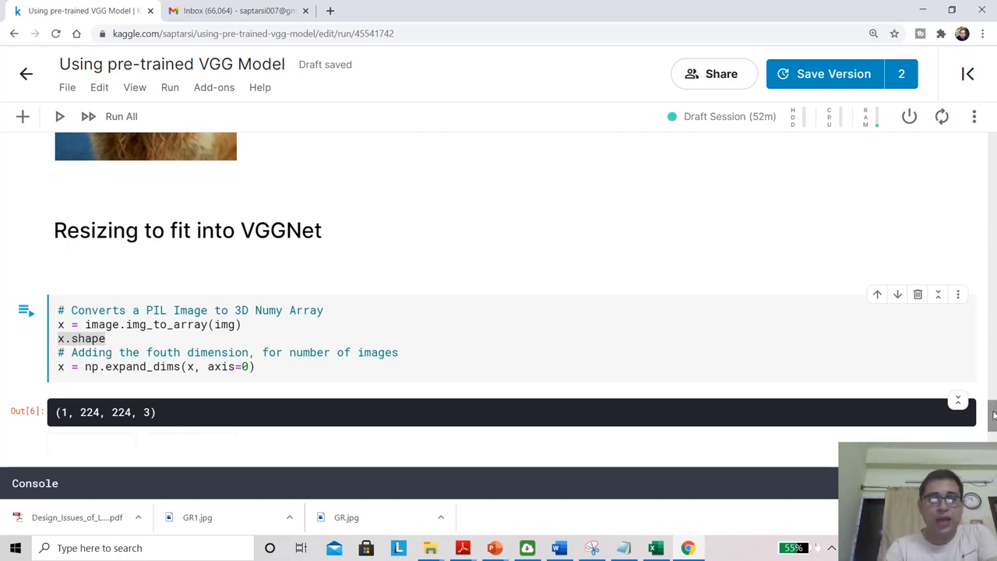
scroll(down, 3)
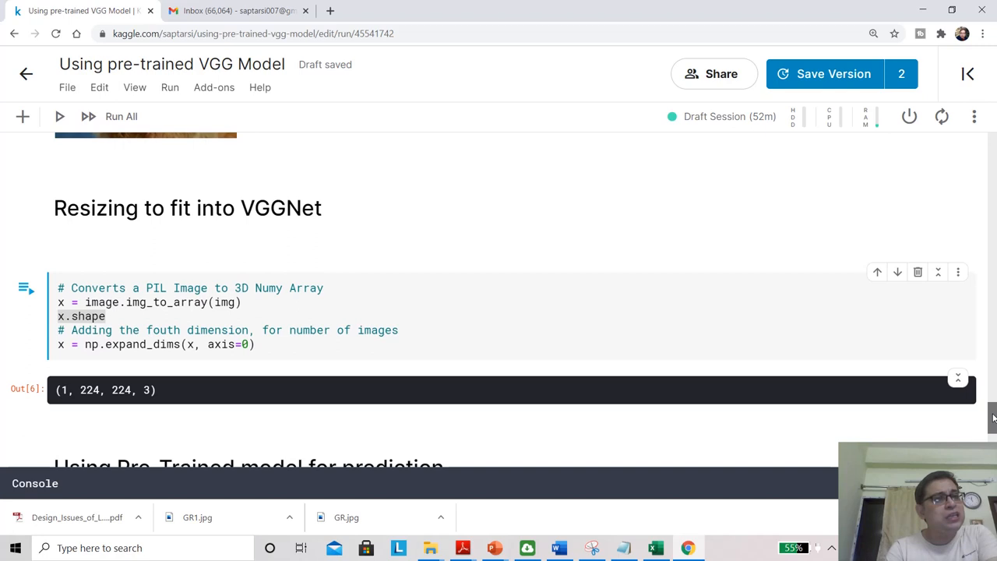
scroll(down, 3)
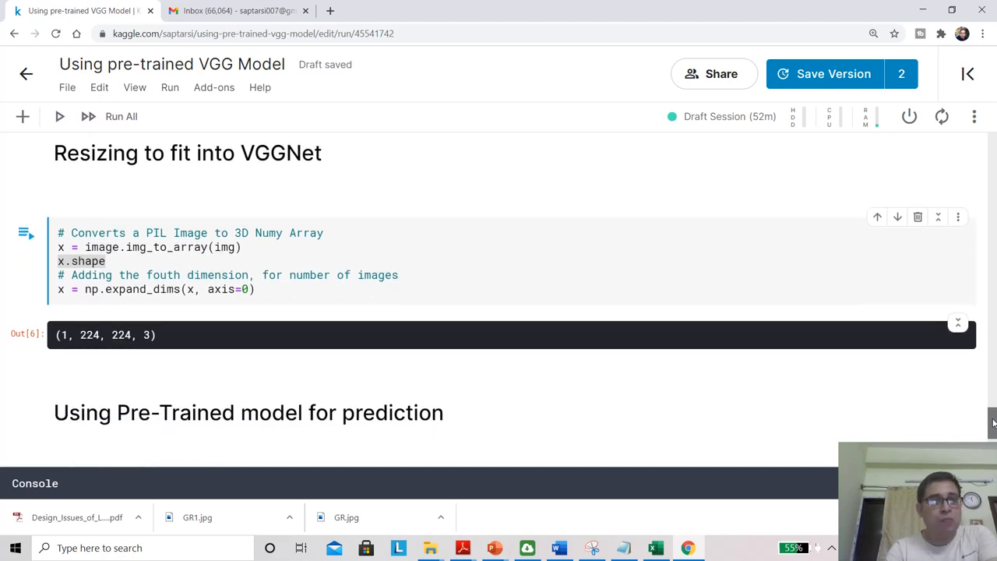
scroll(down, 3)
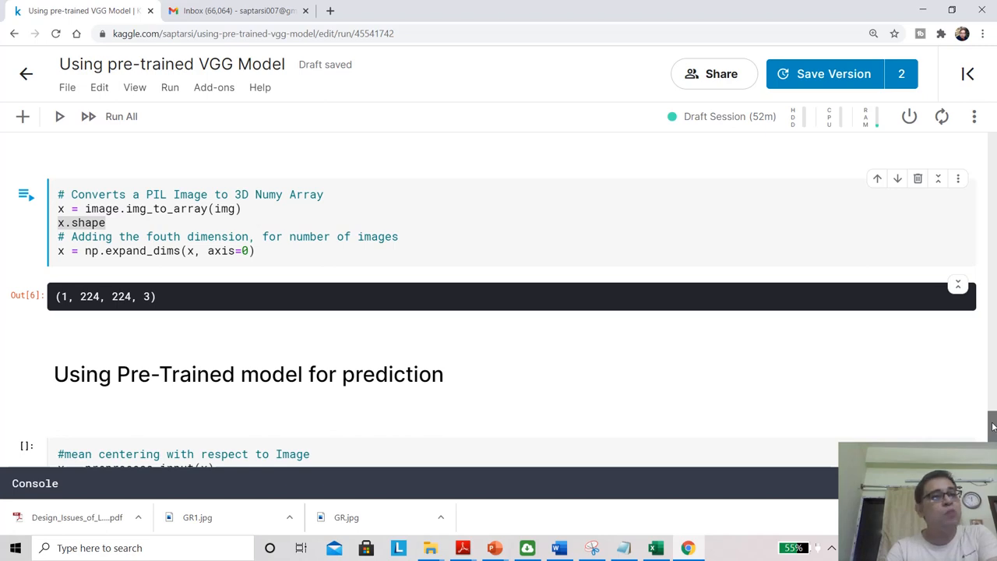
Run the preprocess_input, model.predict and decode_predictions cell to list the top-5 labels
scroll(down, 3)
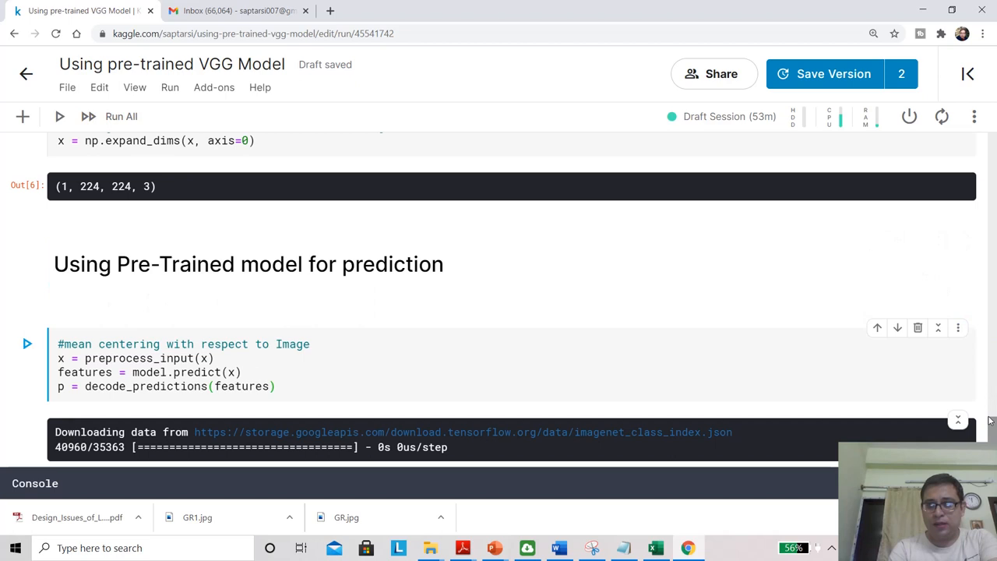
scroll(down, 3)
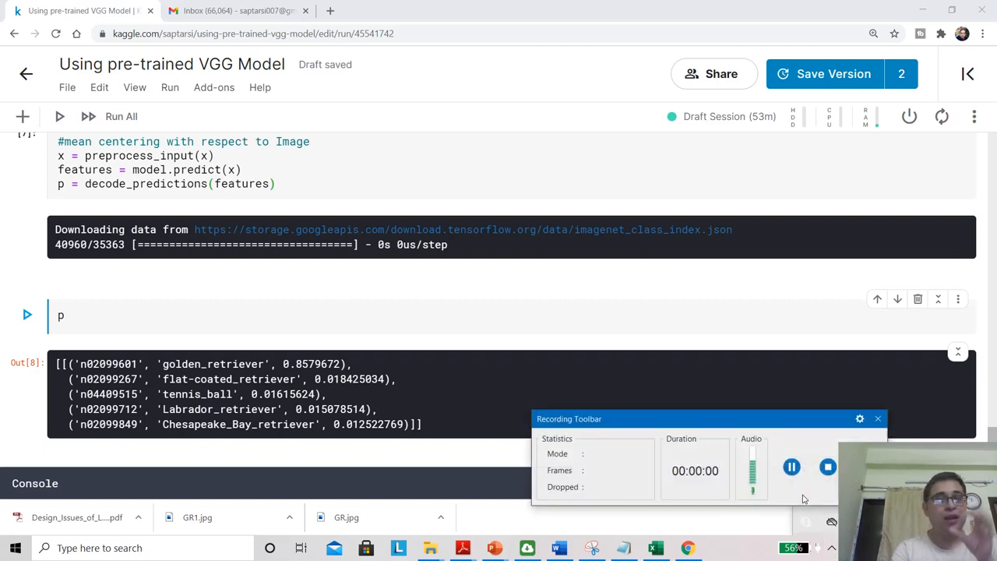
click(828, 467)
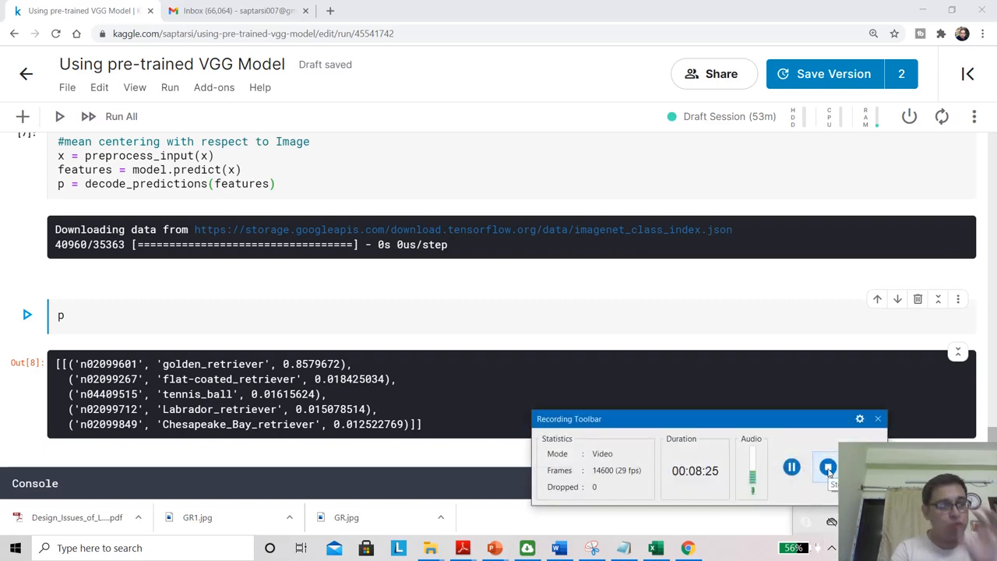